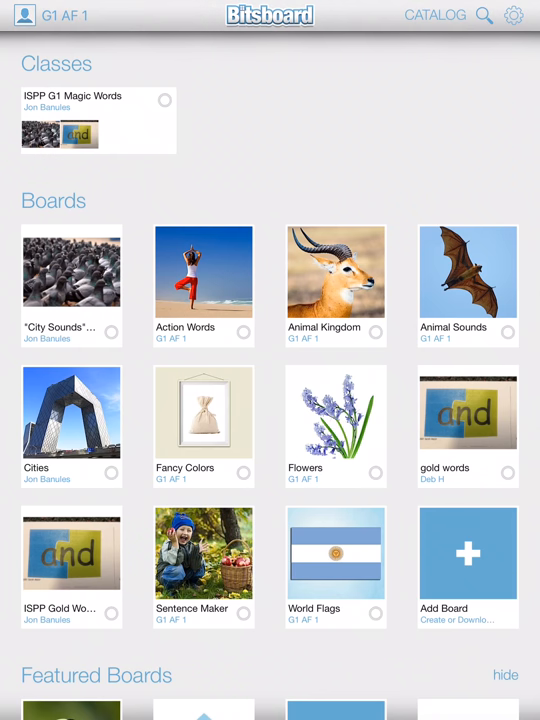
- Open the ISPP Gold Words board tile from the Bitsboard home screen
left_click(98, 120)
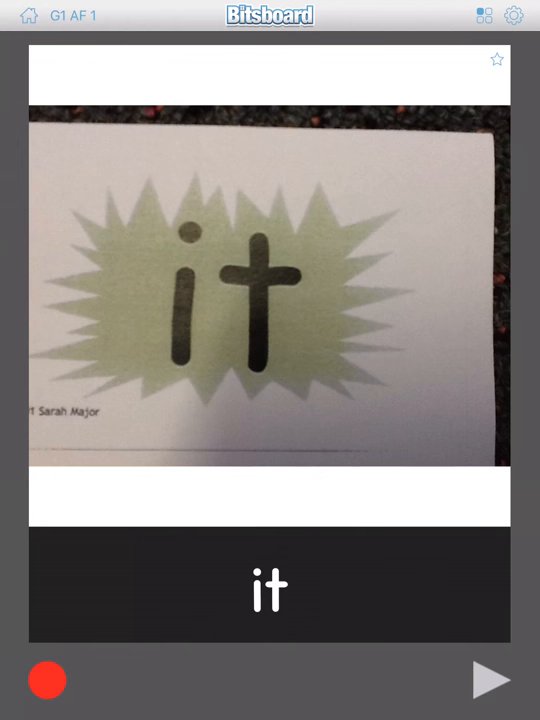
- Reach the 'it' flashcard and bring up the game chooser listing Flashcards, Explore and Genius
left_click(484, 15)
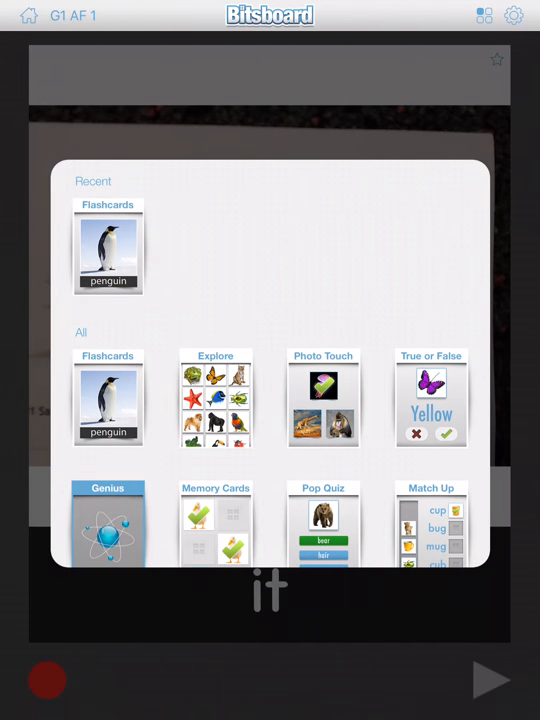
- Pick Word Builder and place letter tiles to spell words like 'was' and 'that'
scroll("up", 3)
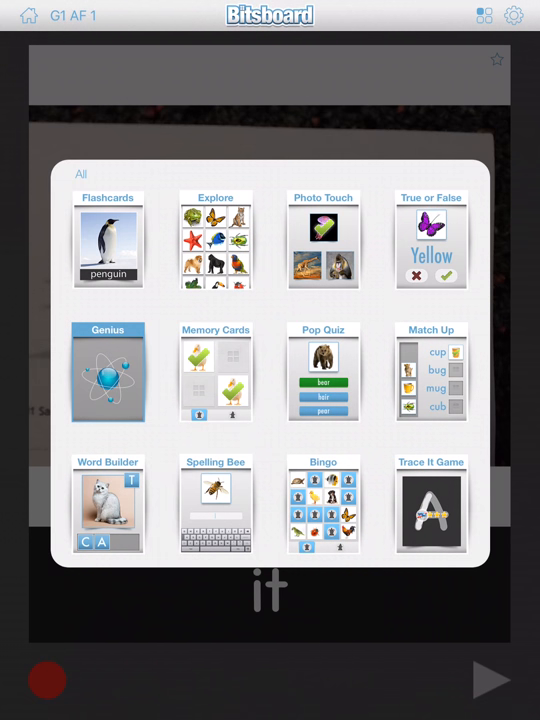
scroll("down", 3)
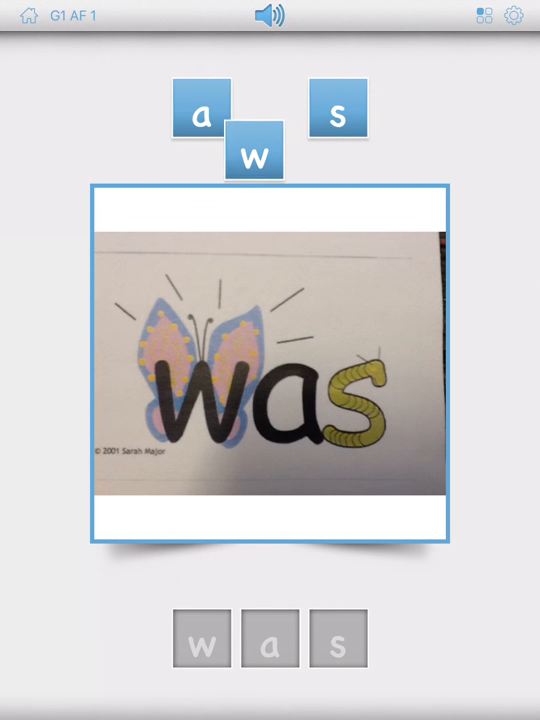
left_click(253, 151)
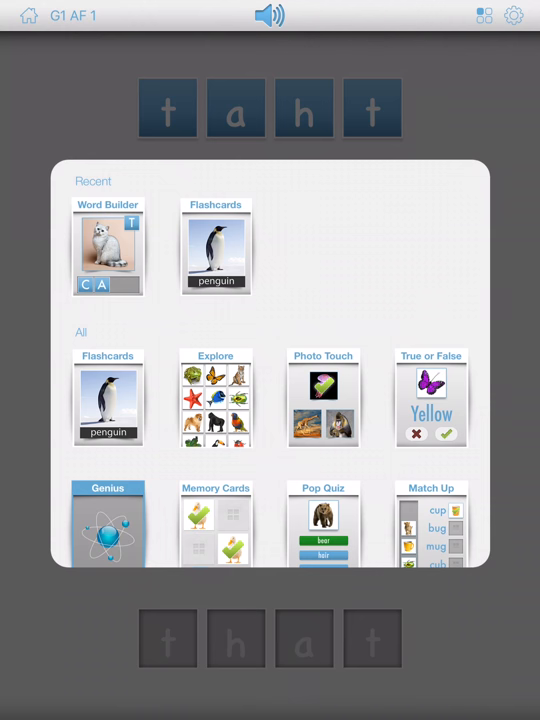
- In Spelling Bee, spell 'to' correctly, then return to the game list
scroll("down", 3)
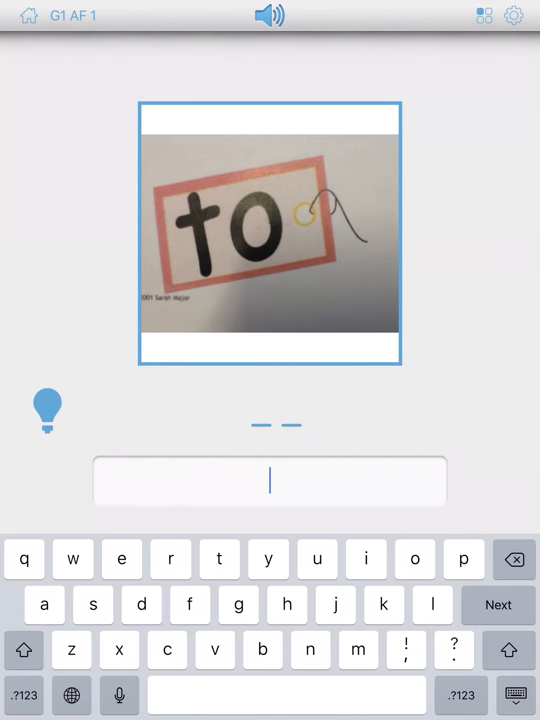
type("o")
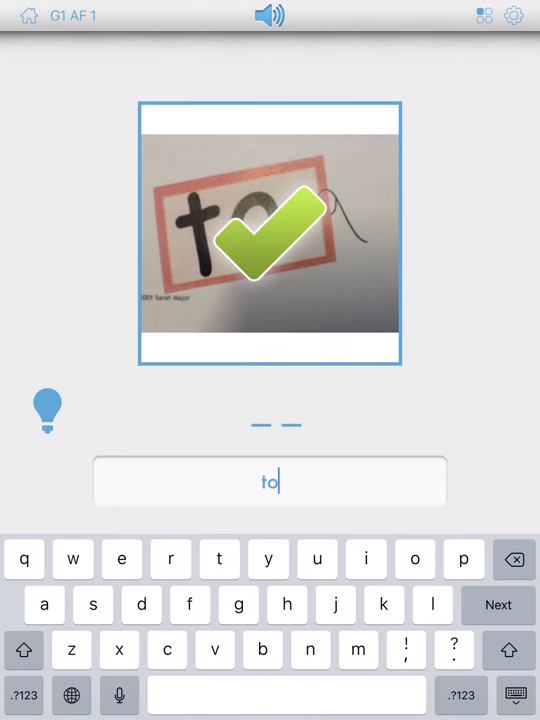
left_click(497, 604)
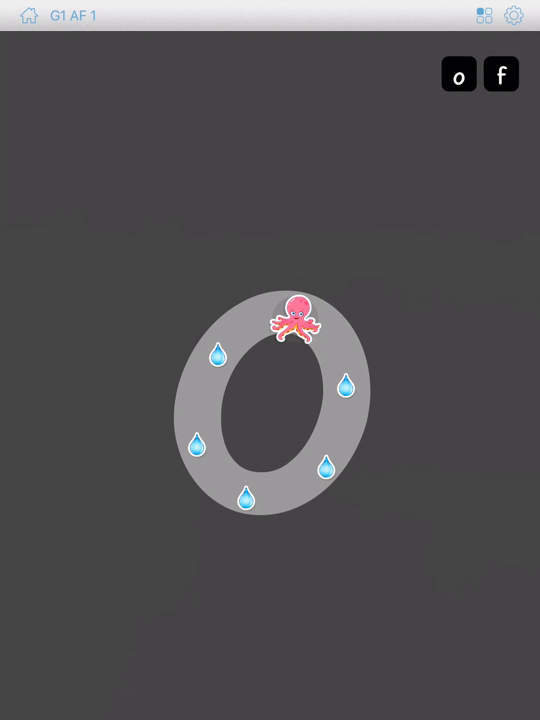
- Trace the letters 'o' and 'f' of 'of', then advance through 'the'
left_click_drag(293, 320, 208, 478)
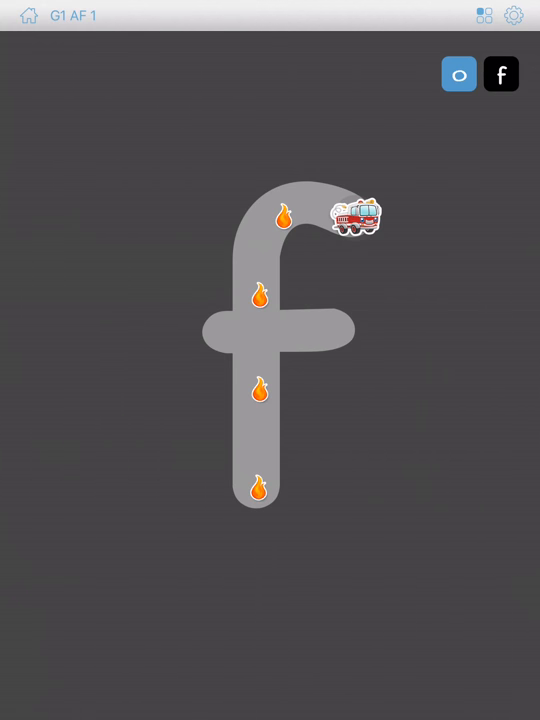
left_click_drag(350, 213, 215, 338)
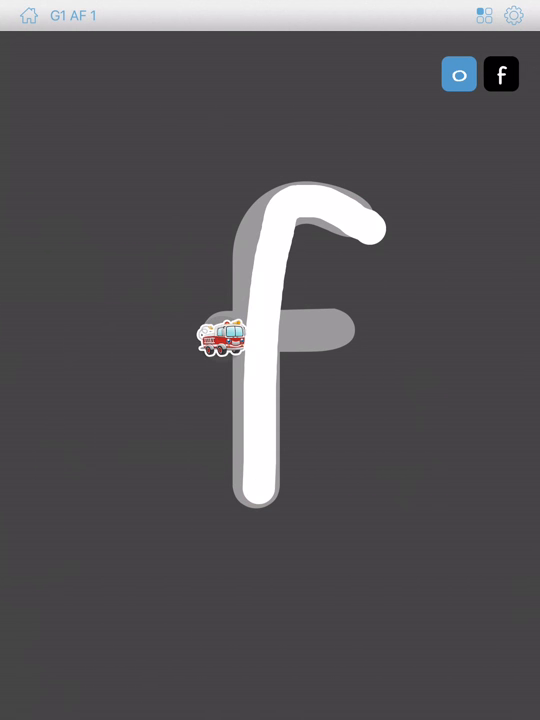
left_click(501, 74)
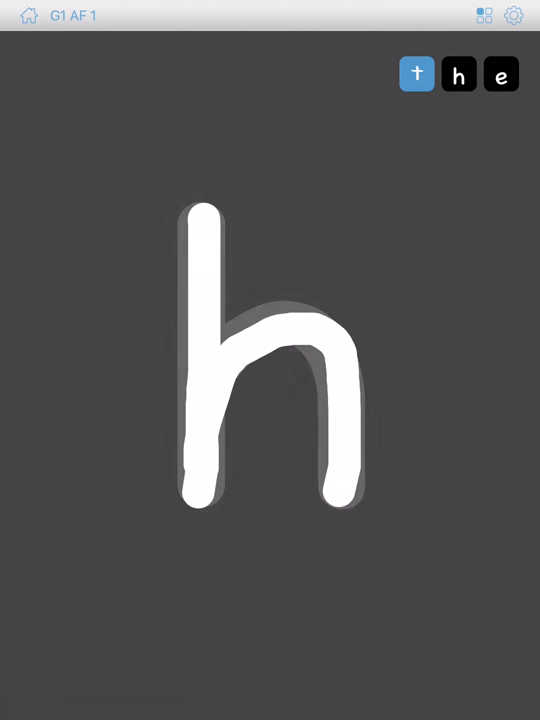
left_click(501, 74)
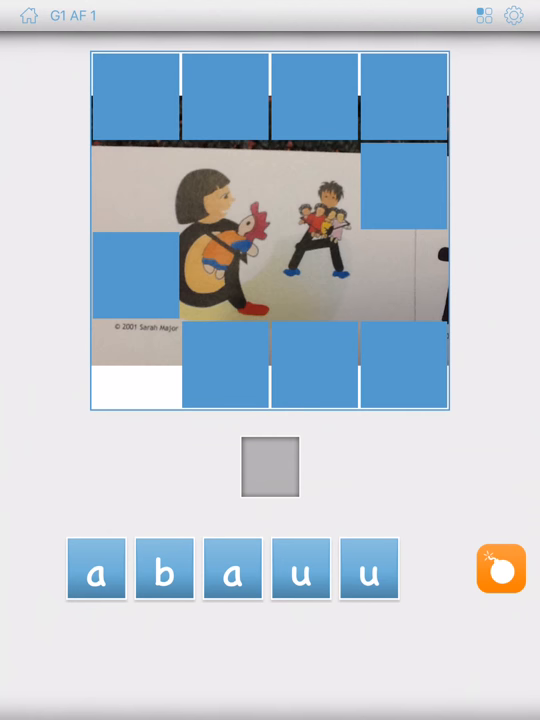
- In Unscramble, choose a letter tile while the hidden picture is revealed
left_click(96, 569)
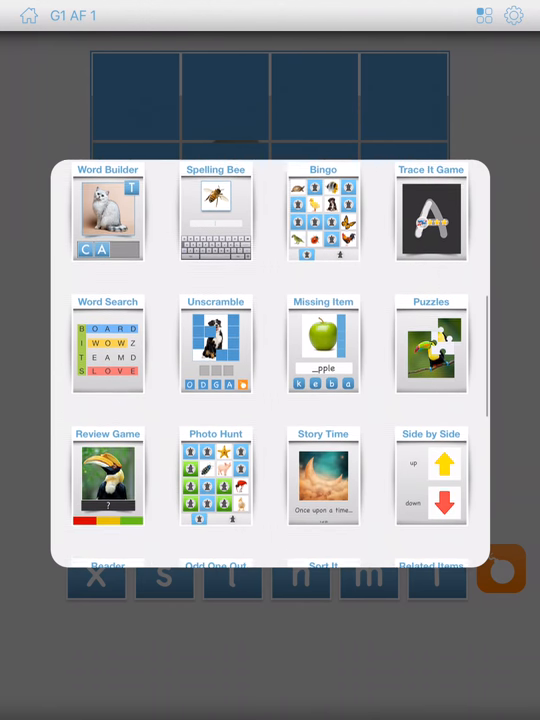
- In Word Chunks, build 'of' and assemble 'and' from the 'an' and 'd' chunks
scroll("down", 3)
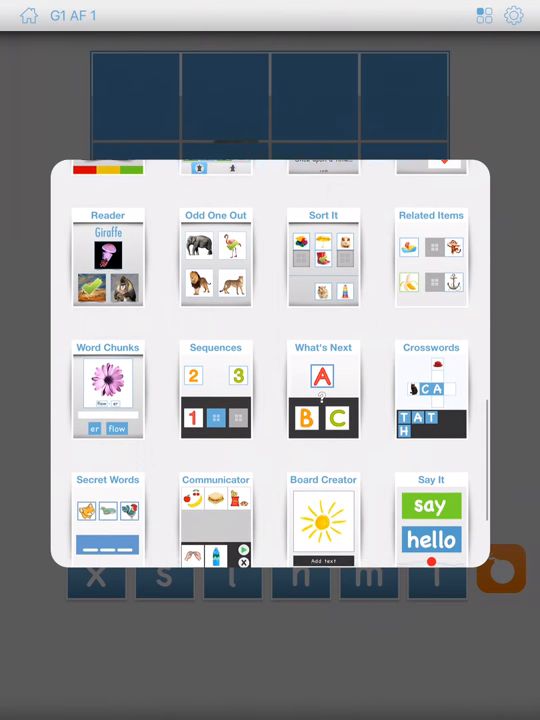
scroll("down", 3)
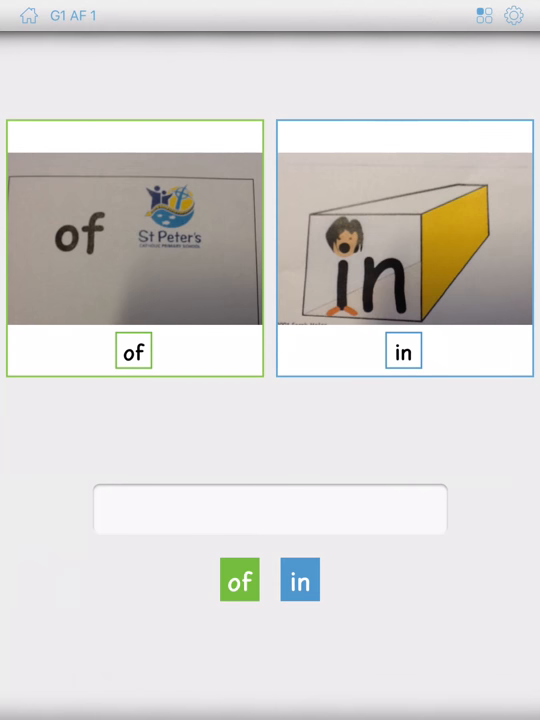
left_click(239, 580)
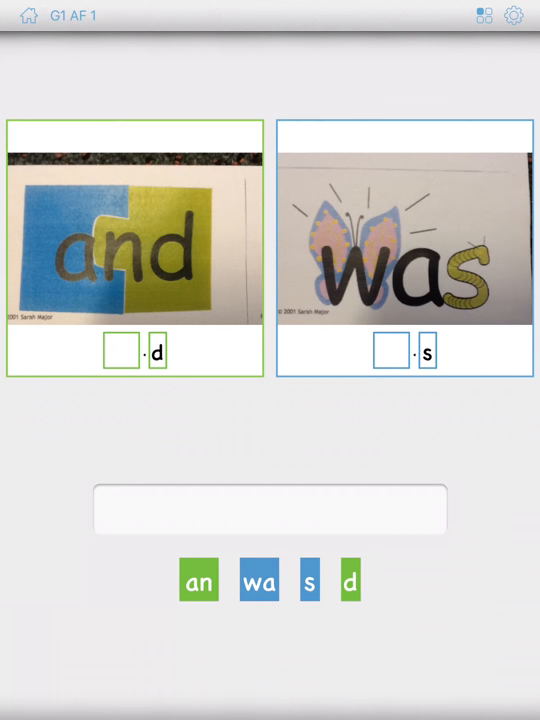
left_click_drag(198, 581, 153, 510)
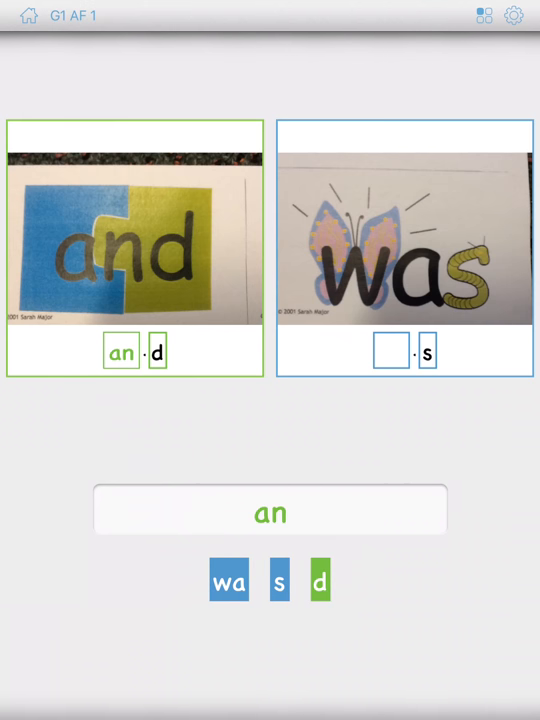
left_click(229, 581)
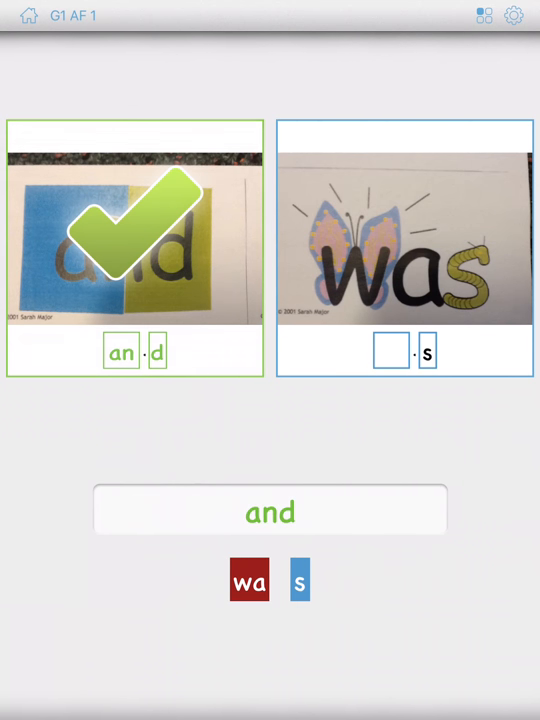
left_click(248, 580)
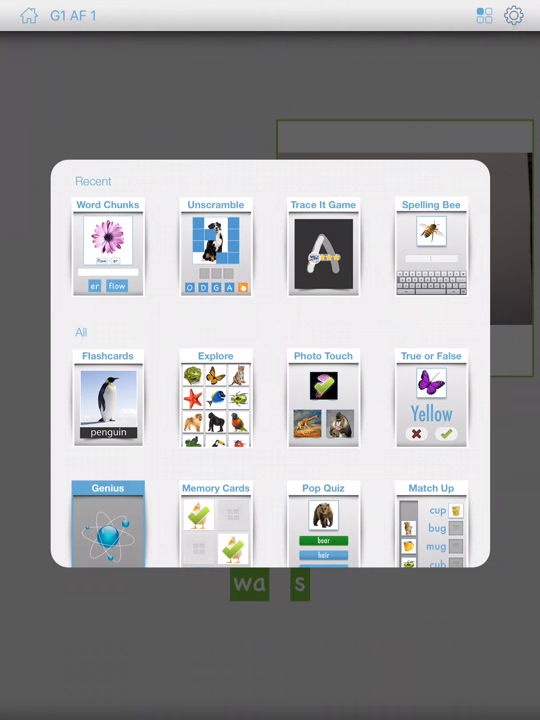
- Switch off the Flashcards toggle under Settings > Select Games, leaving other games enabled
left_click(513, 16)
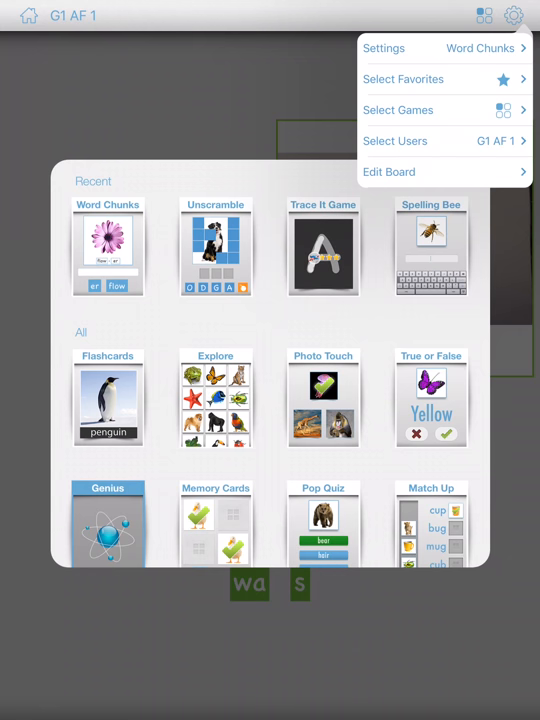
left_click(398, 110)
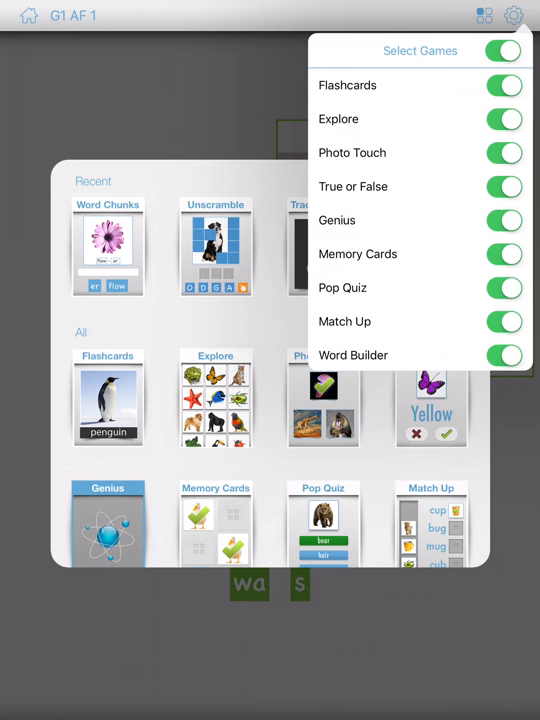
left_click(504, 85)
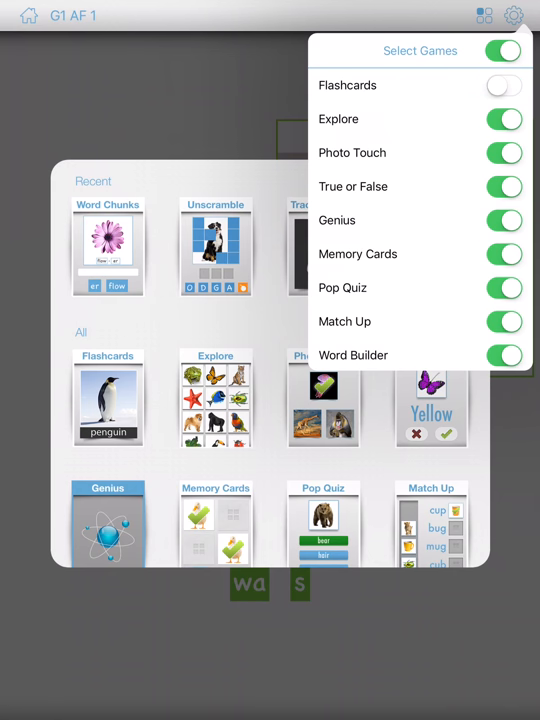